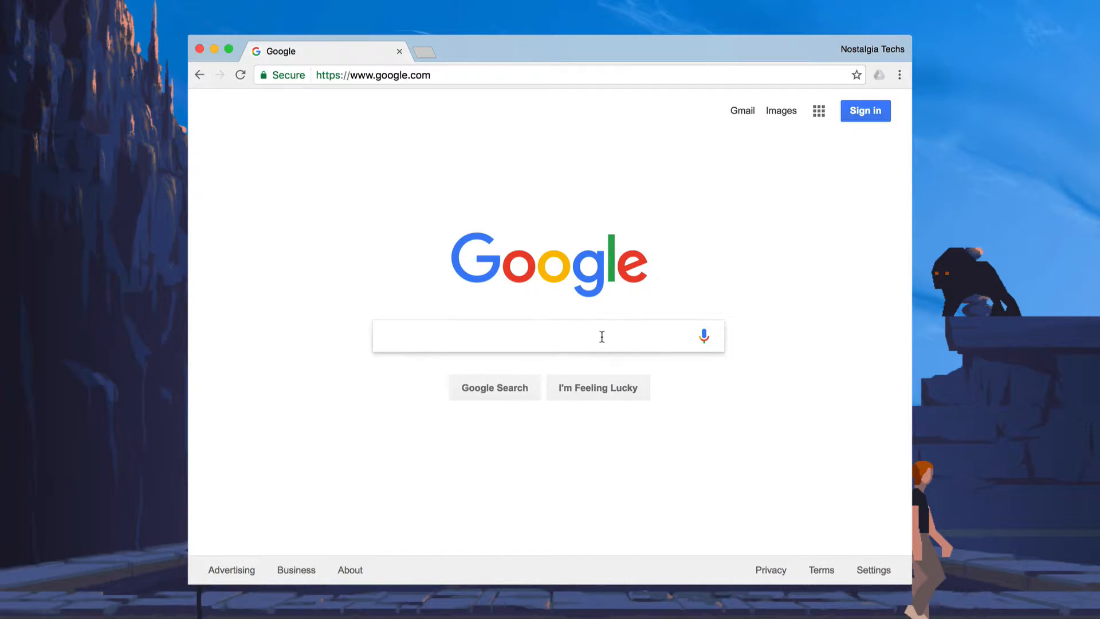
# Search Google for 'lakka', reach lakka.tv and continue to the Get Lakka page
pyautogui.write('lakka')
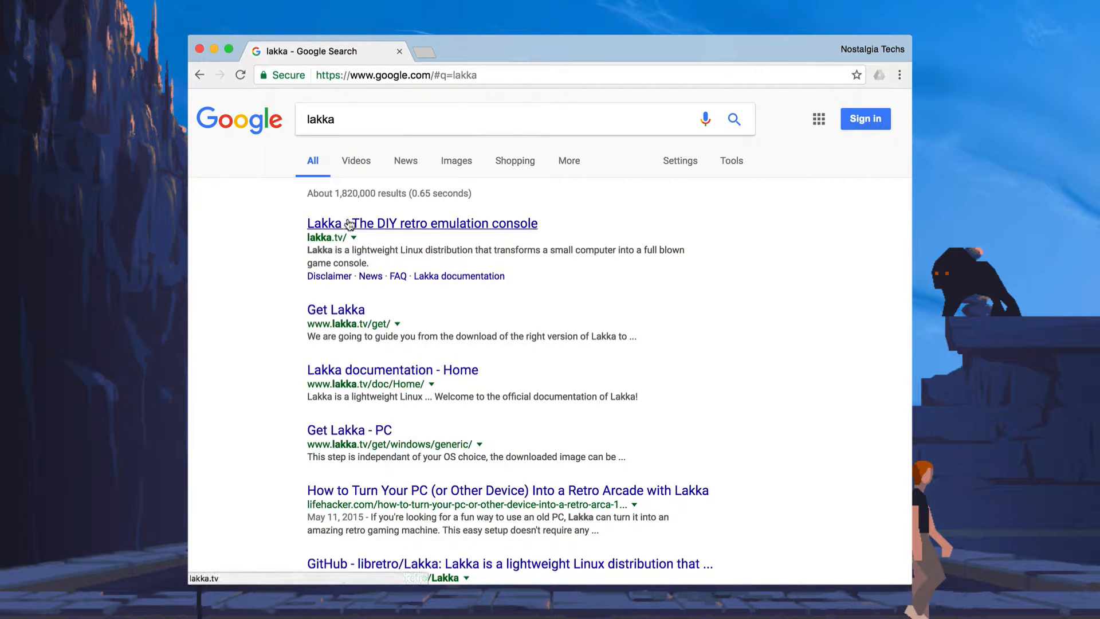
pyautogui.click(421, 223)
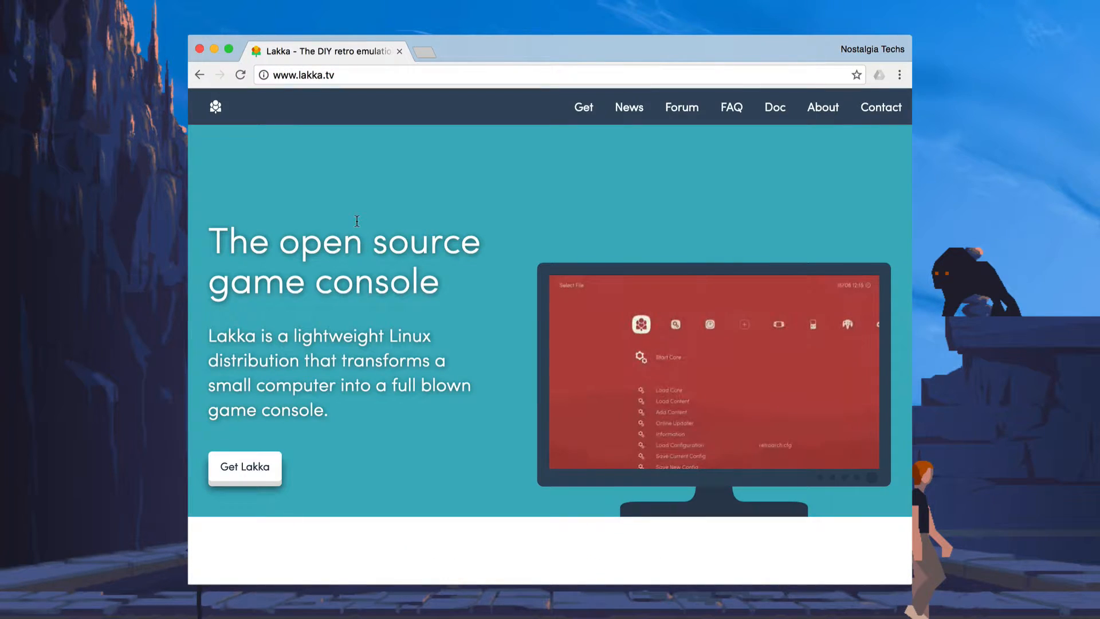
pyautogui.moveTo(583, 107)
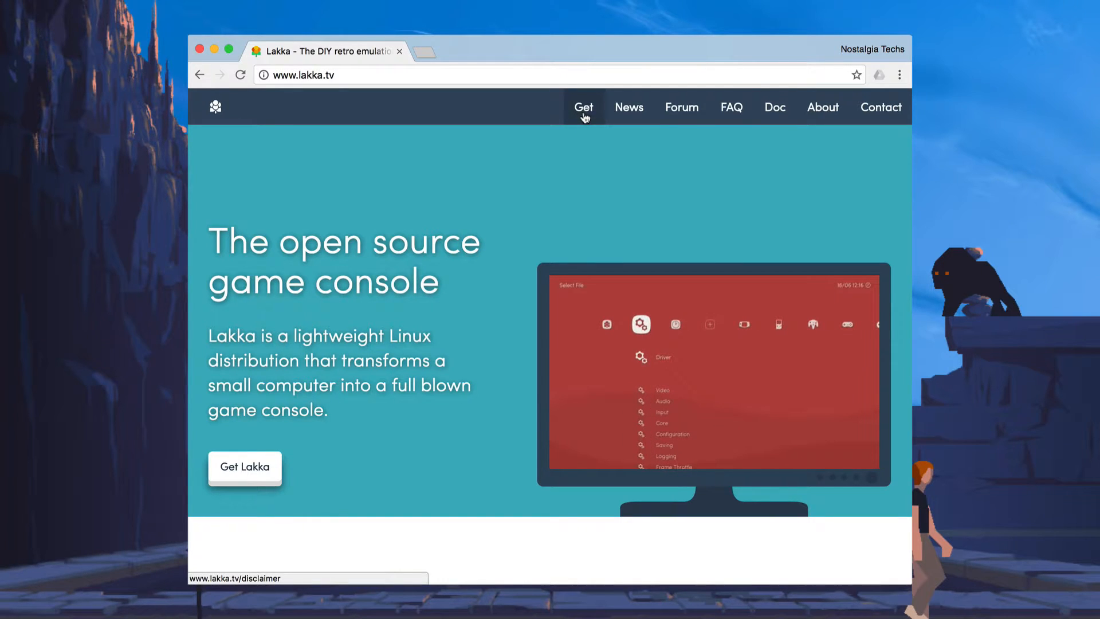
pyautogui.click(244, 467)
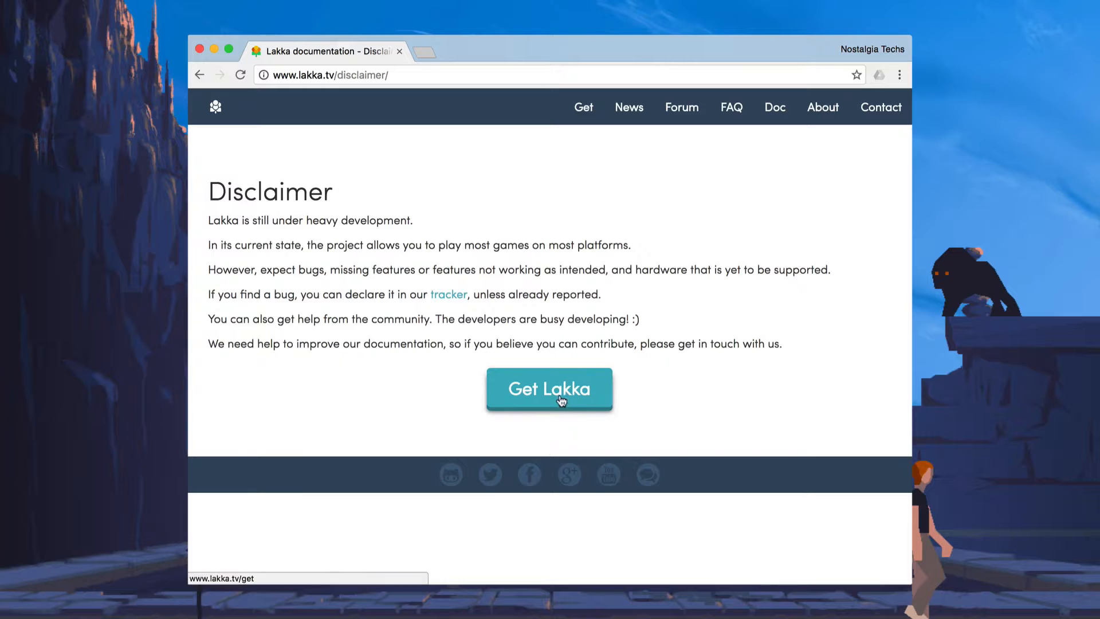
# Start the installation tutorial and choose GNU/Linux as the current operating system
pyautogui.click(549, 388)
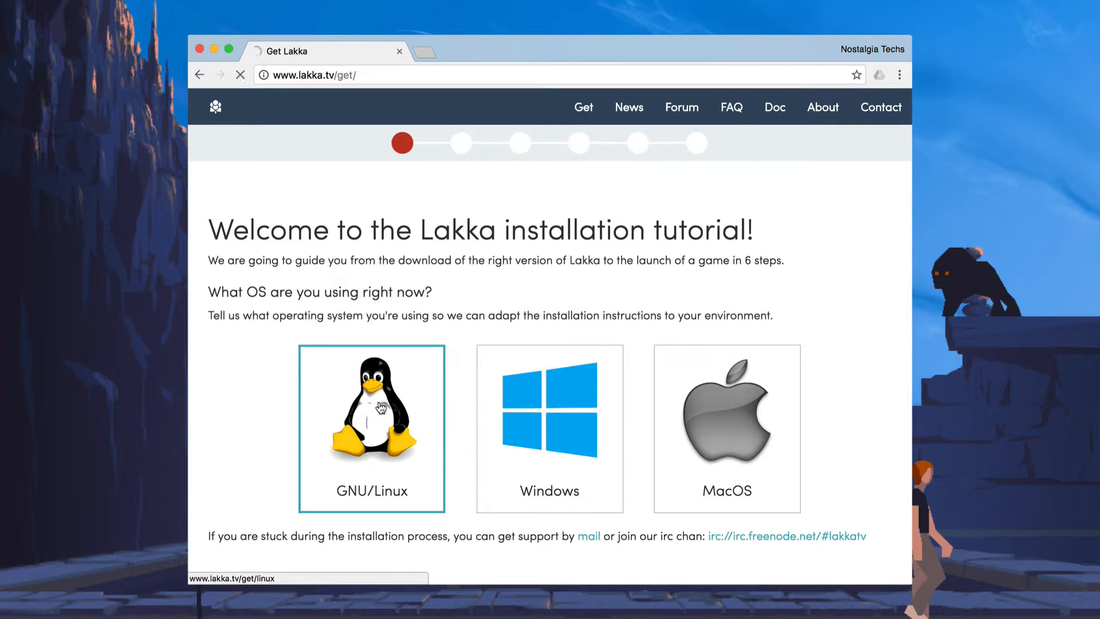
pyautogui.click(371, 428)
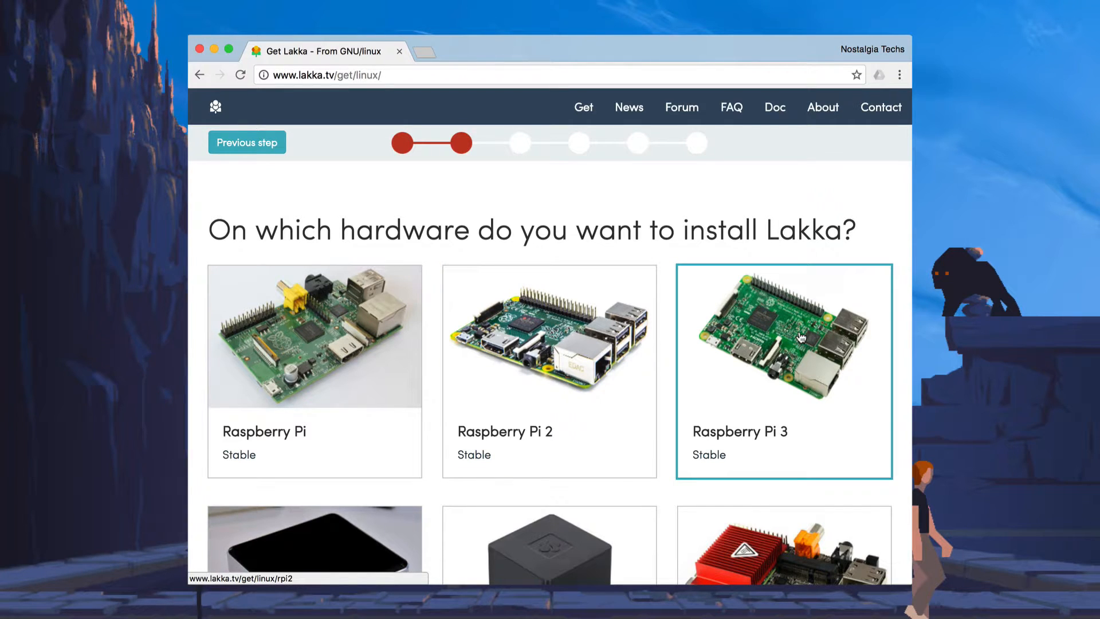
pyautogui.scroll(-3)
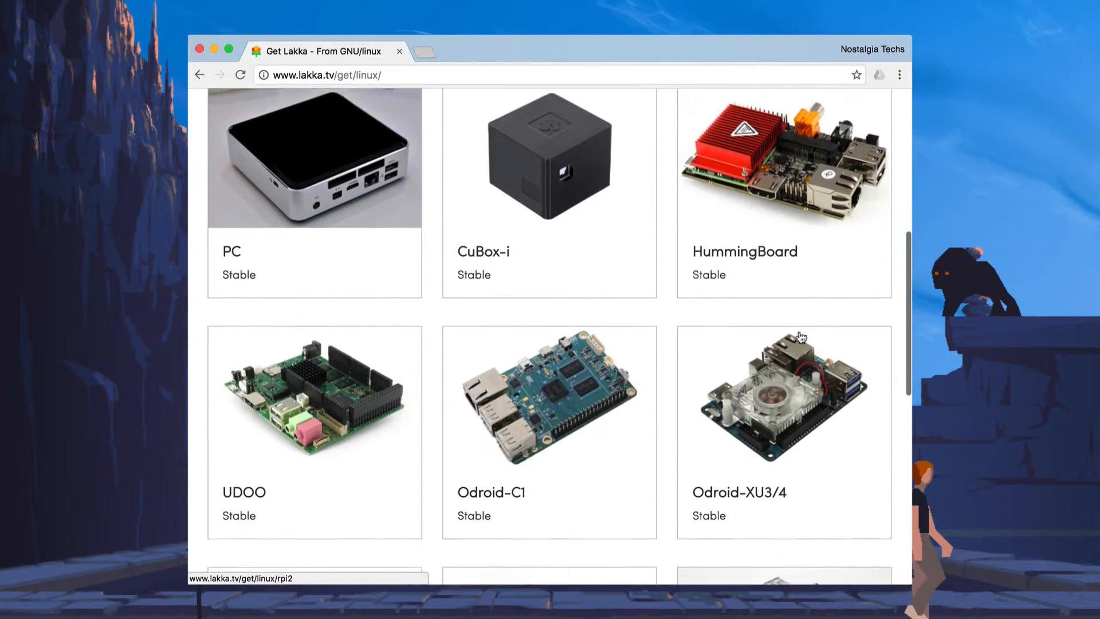
pyautogui.scroll(3)
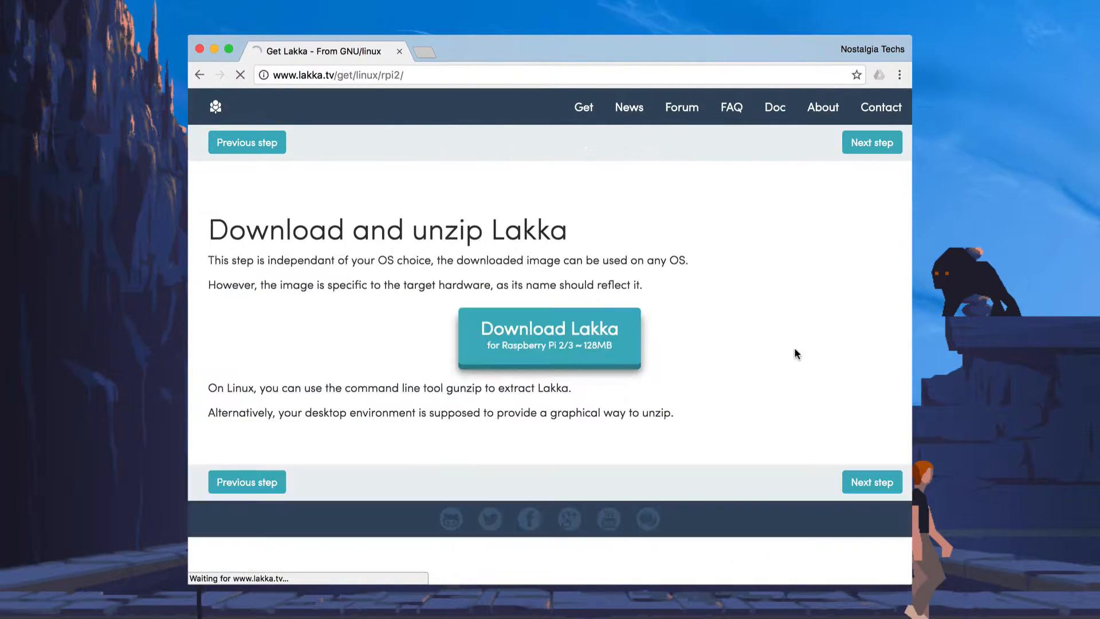
# Download the Lakka image for Raspberry Pi 2/3 as a gzip archive to Downloads
pyautogui.click(549, 338)
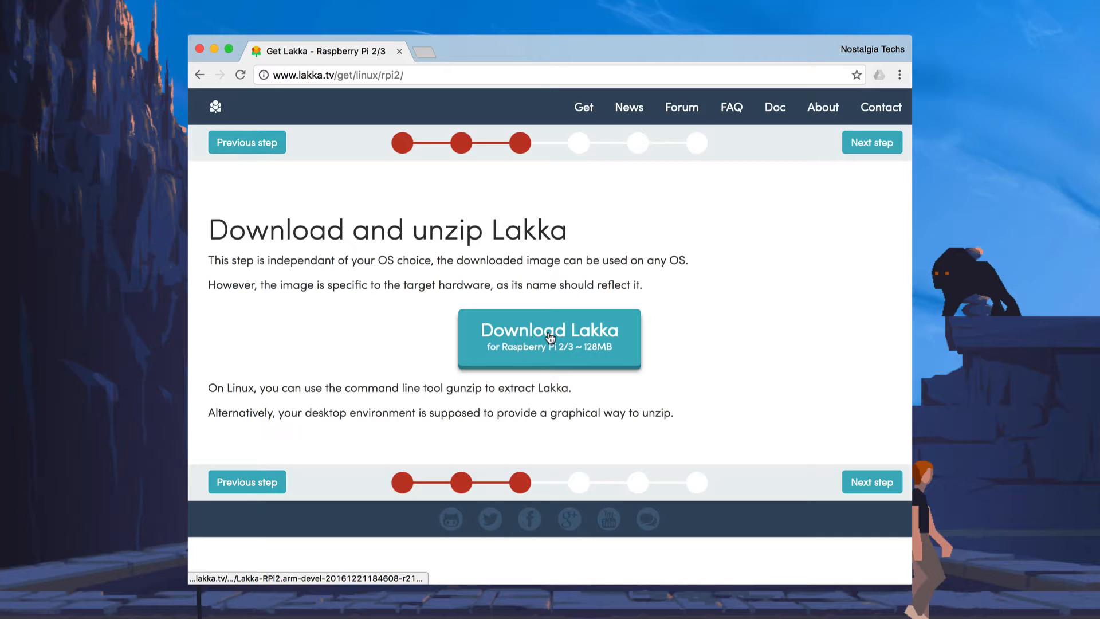
pyautogui.click(549, 338)
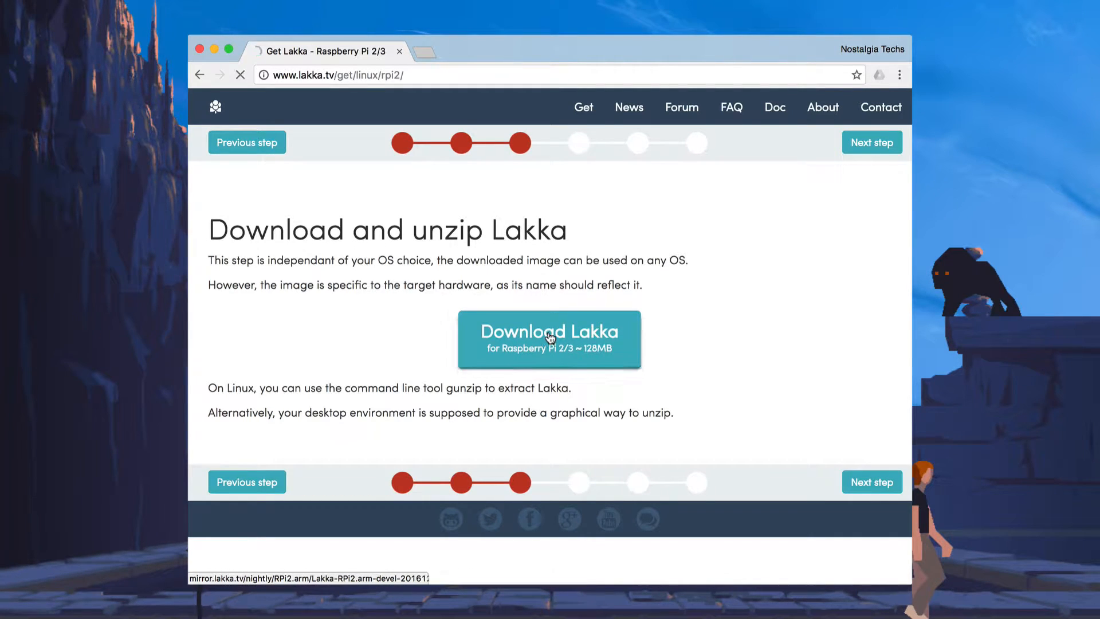
pyautogui.click(549, 338)
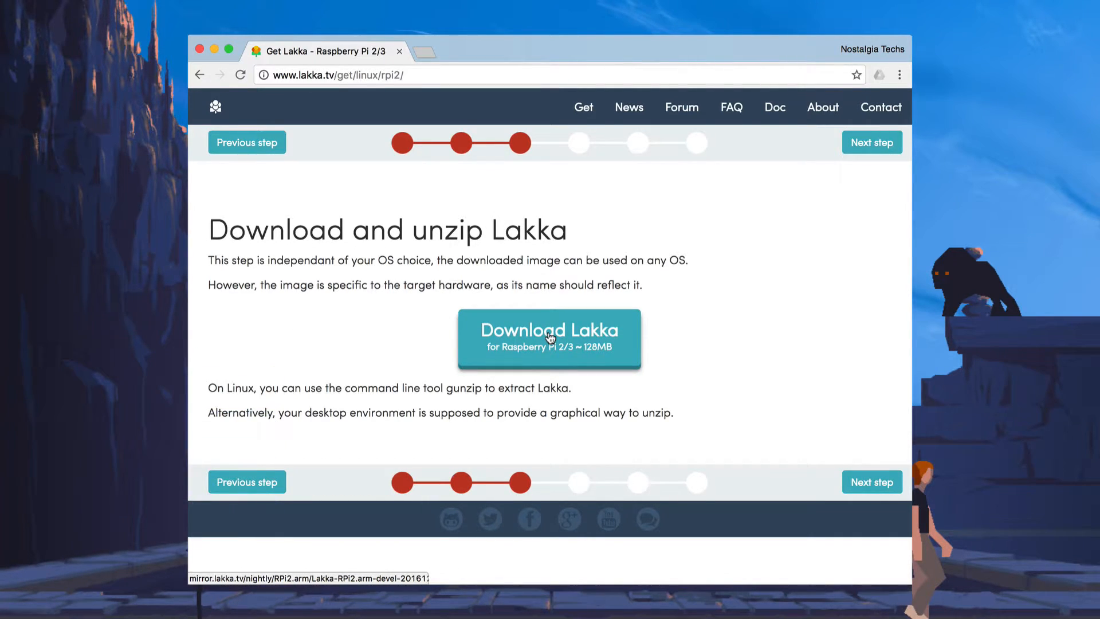
pyautogui.click(549, 330)
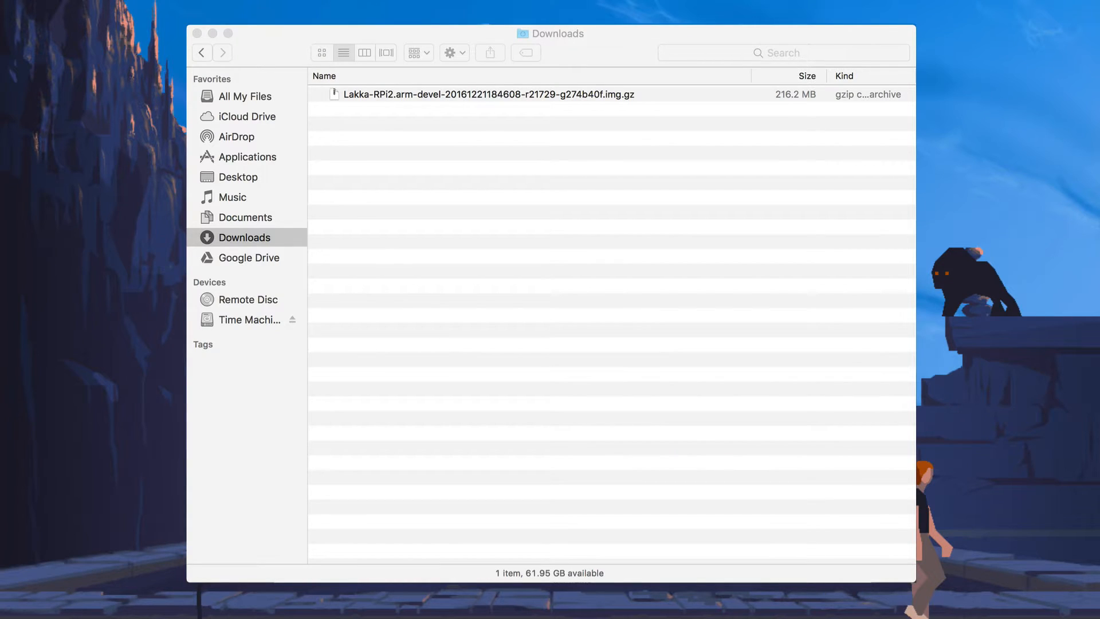
pyautogui.moveTo(415, 109)
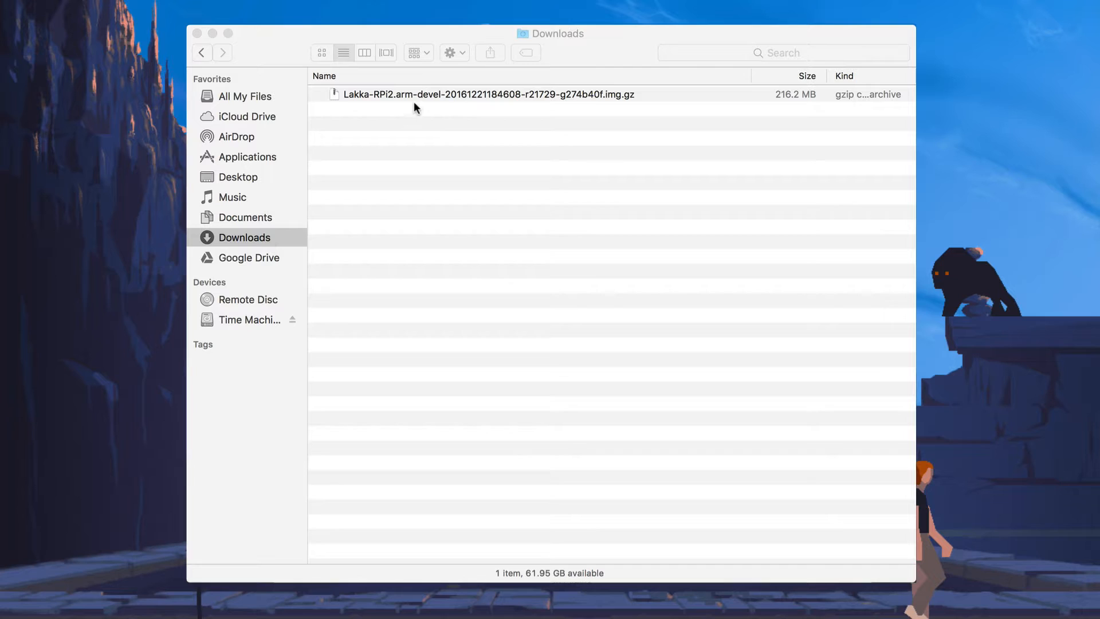
# Extract the Lakka .img.gz with The Unarchiver, producing the 574.6 MB .img in Downloads
pyautogui.click(487, 94)
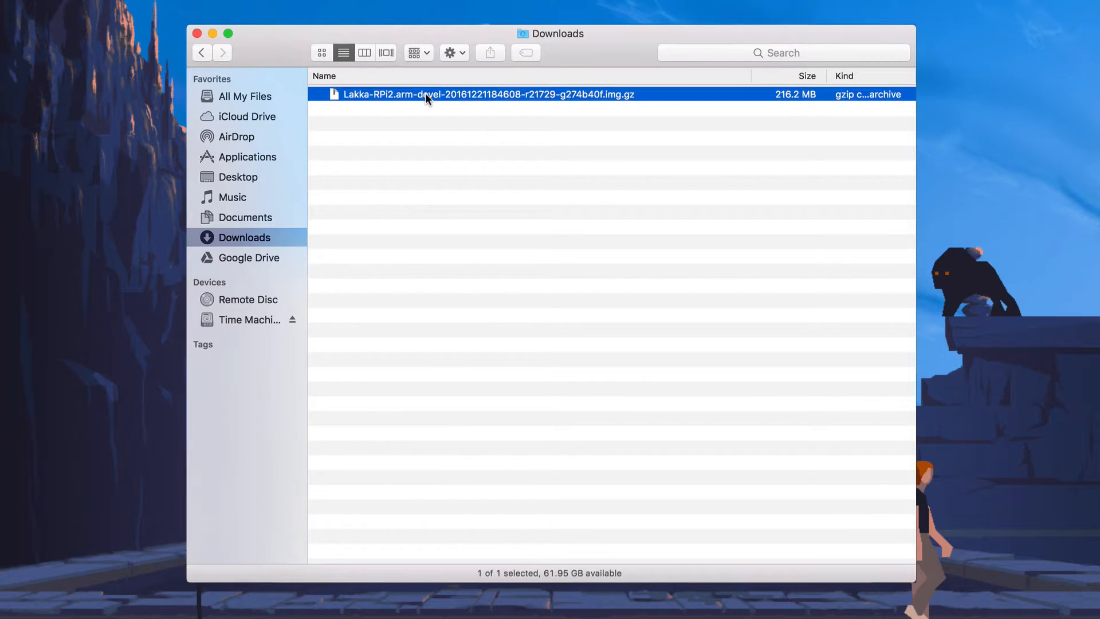
pyautogui.rightClick(488, 94)
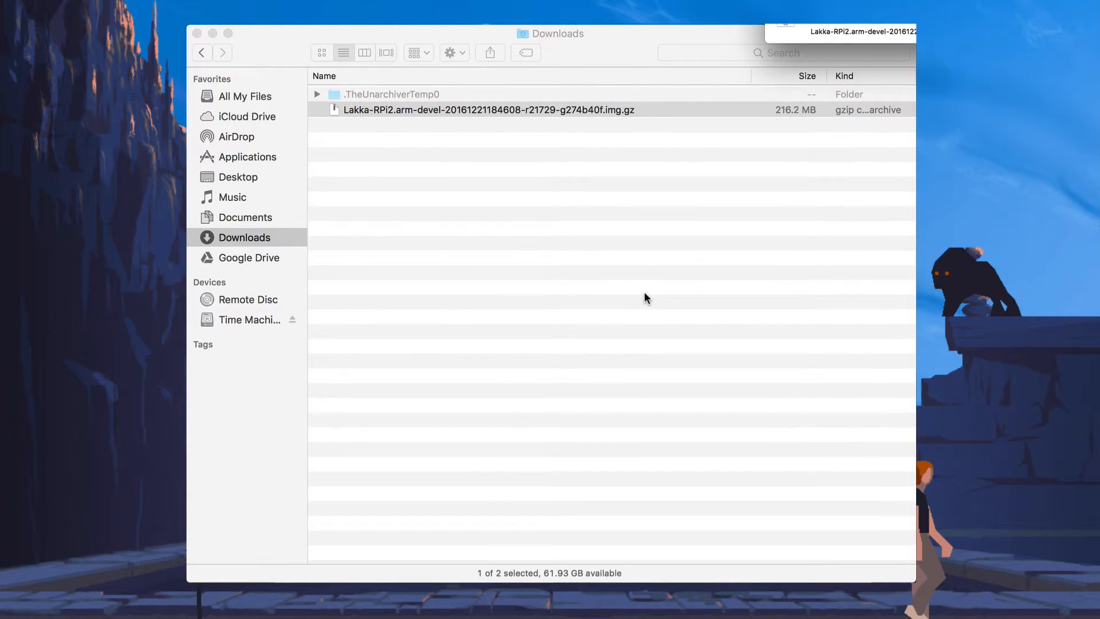
pyautogui.moveTo(747, 181)
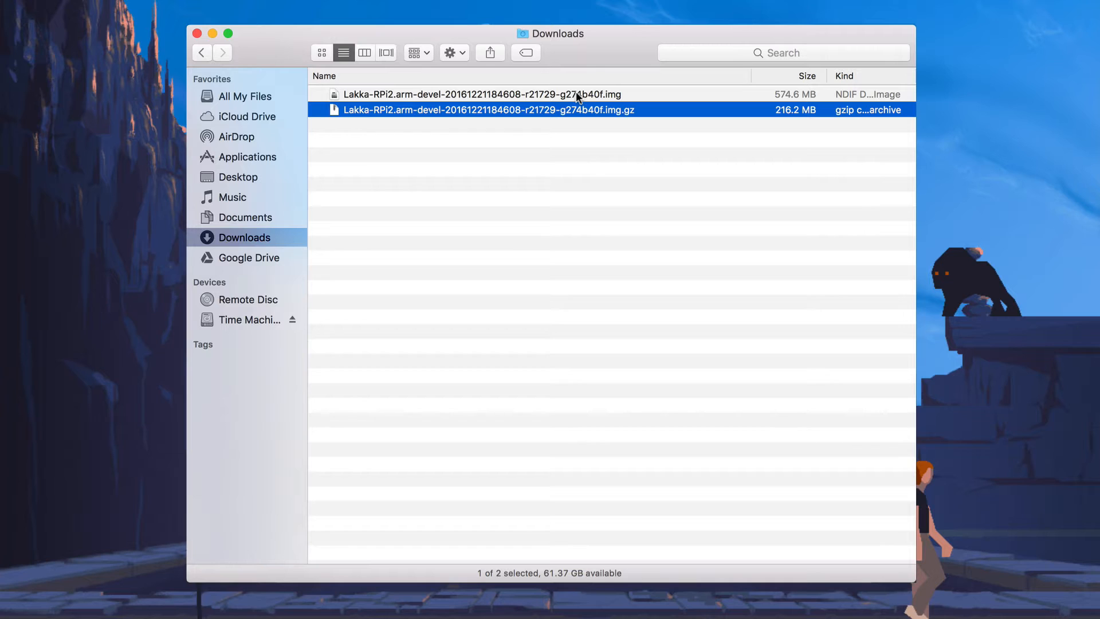
pyautogui.click(484, 94)
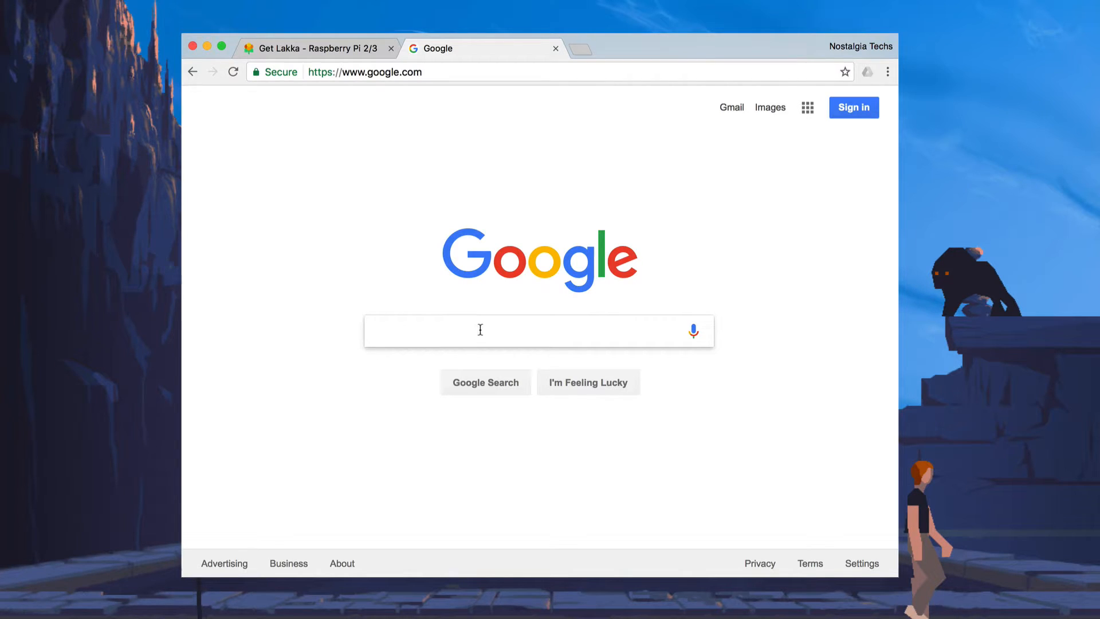
# Search Google for 'etcher', reach etcher.io and download Etcher for OS X
pyautogui.write('etache')
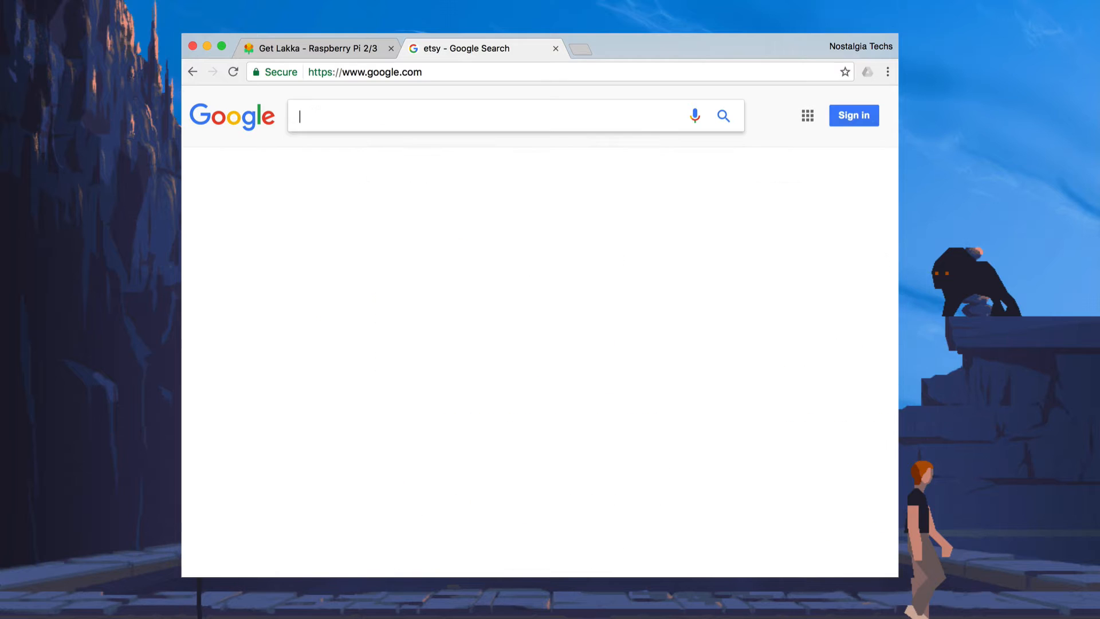
pyautogui.write('etcher')
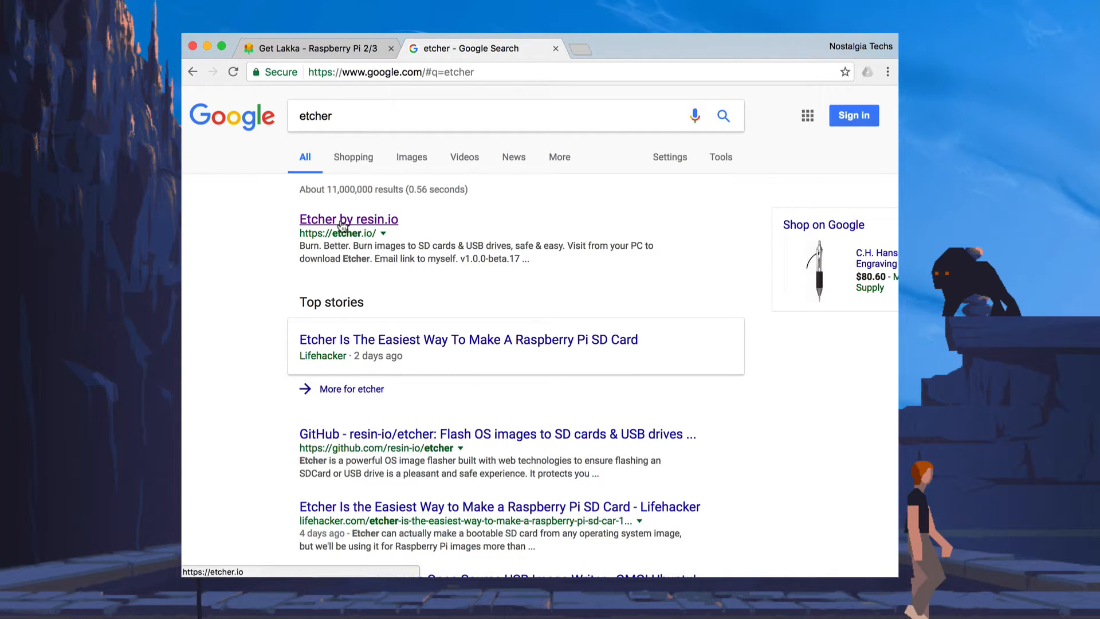
pyautogui.click(348, 219)
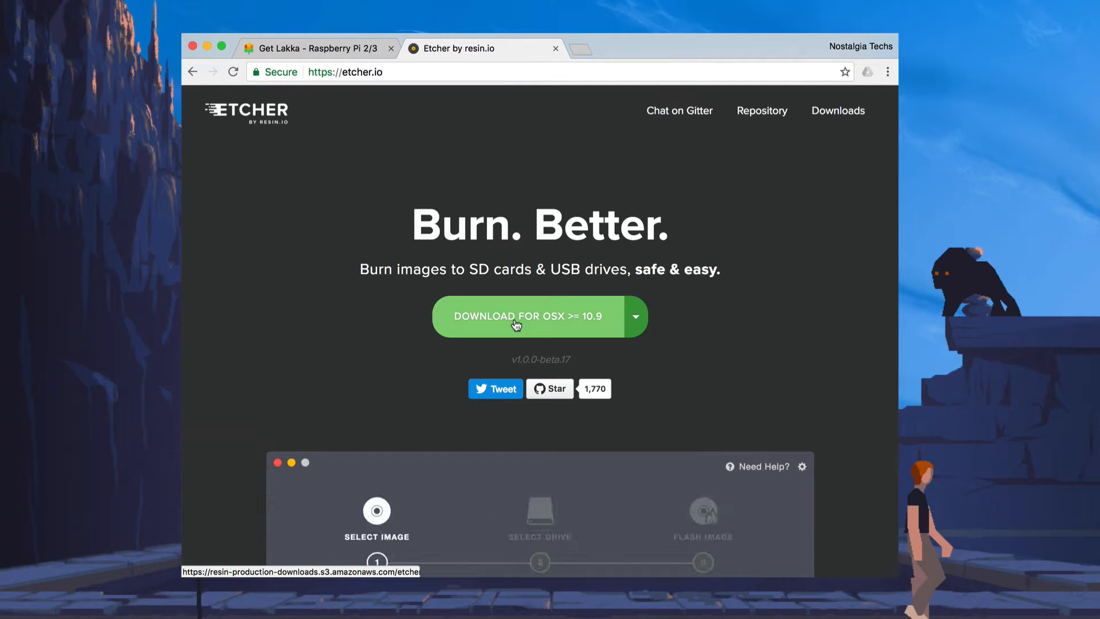
pyautogui.click(529, 315)
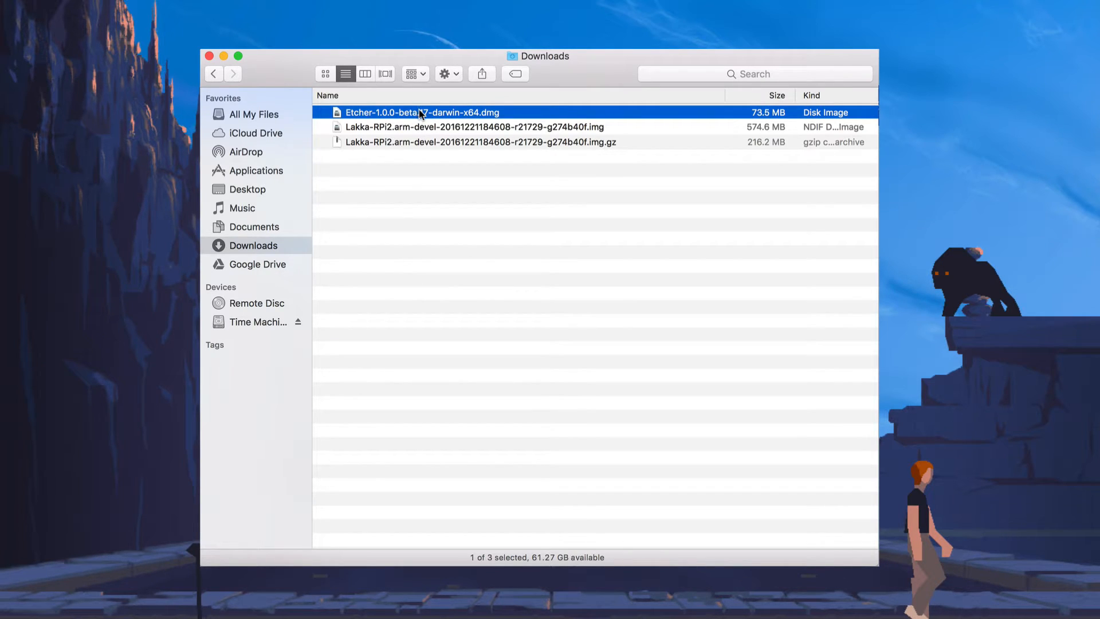
# Mount the Etcher .dmg and drag the Etcher app into Applications
pyautogui.doubleClick(421, 113)
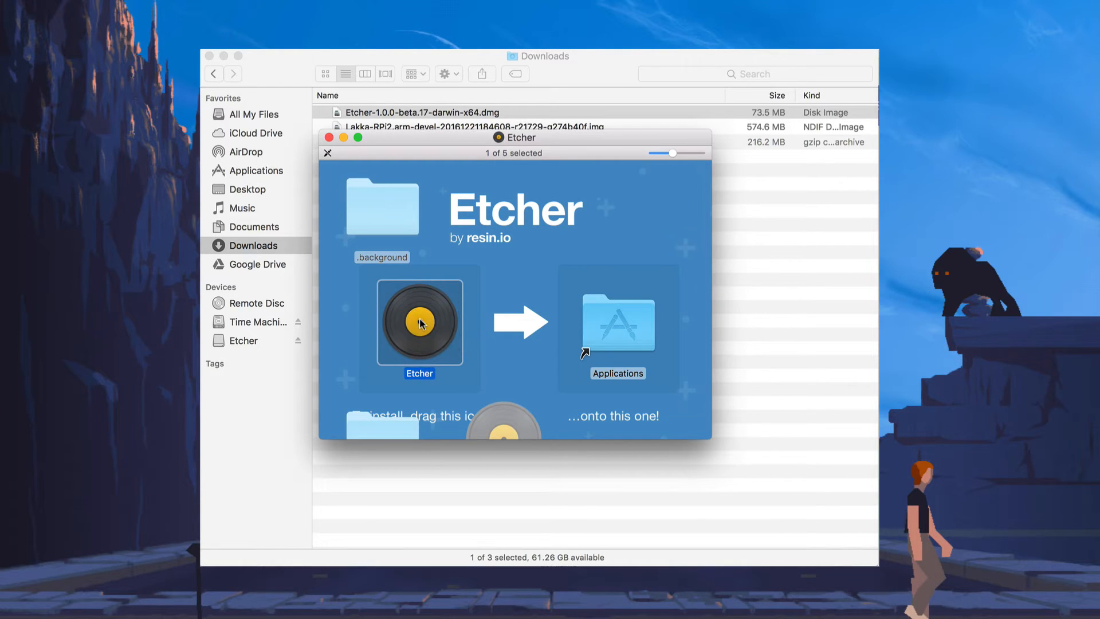
pyautogui.moveTo(419, 323); pyautogui.dragTo(619, 330)
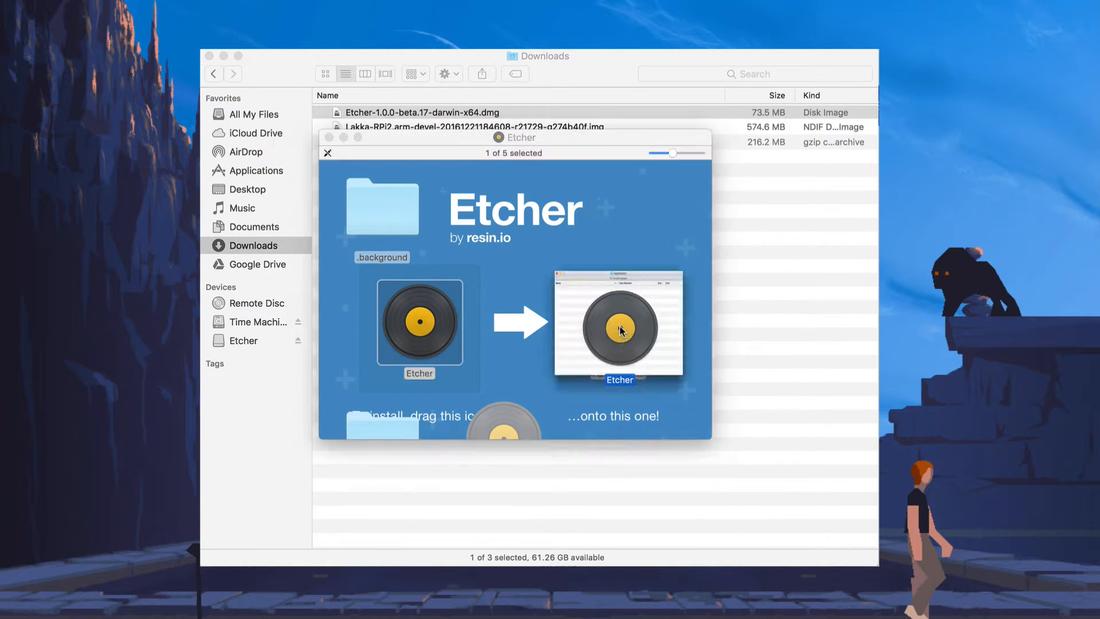
pyautogui.click(327, 152)
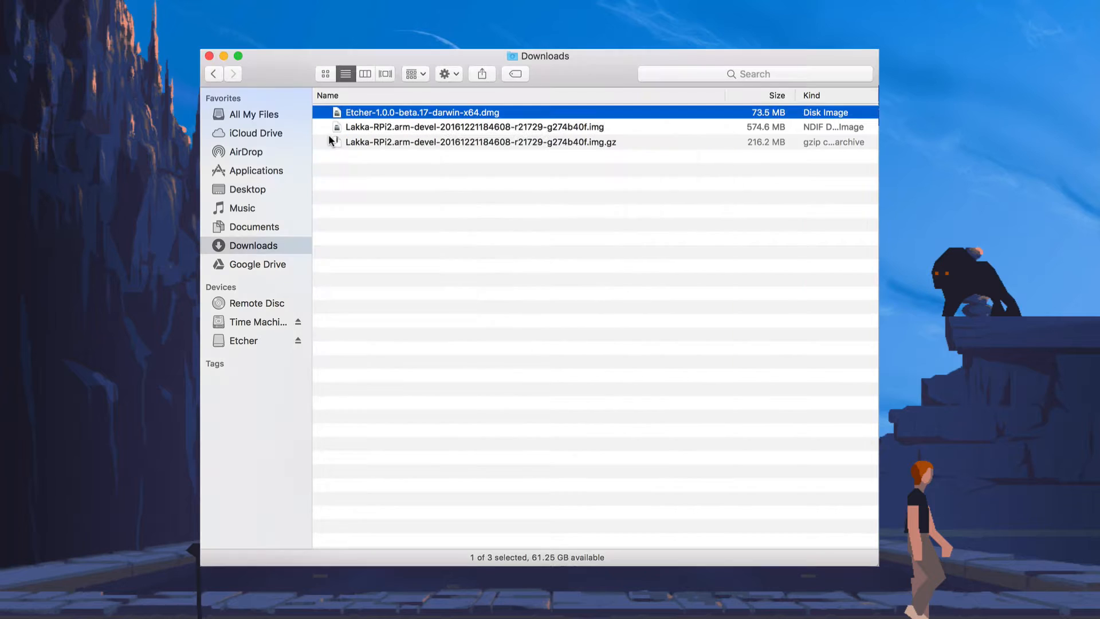
pyautogui.moveTo(703, 107)
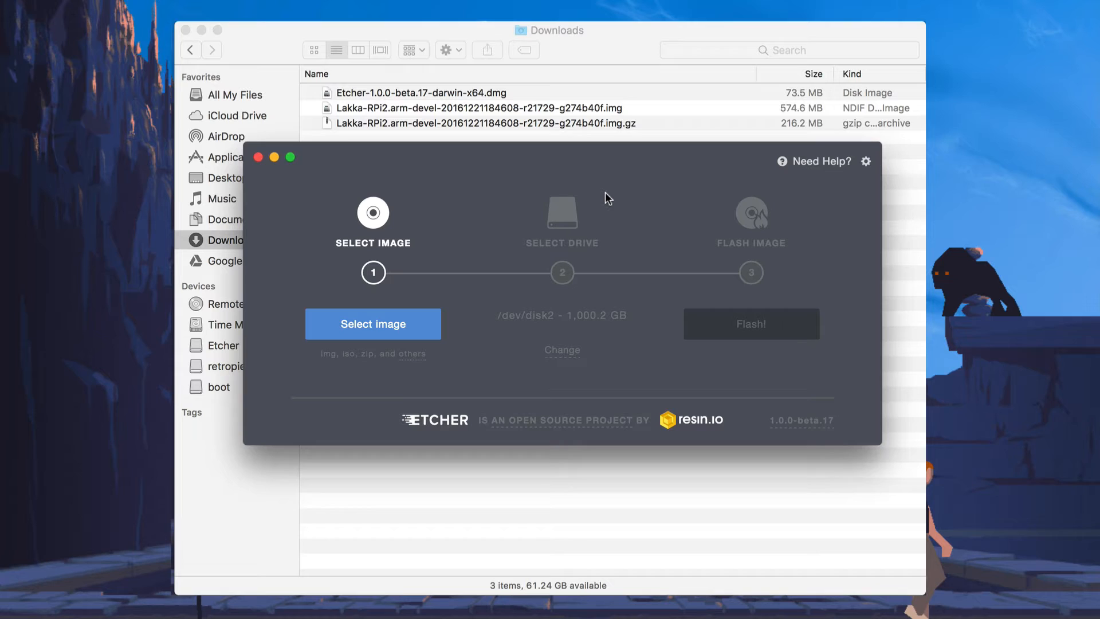
pyautogui.moveTo(379, 336)
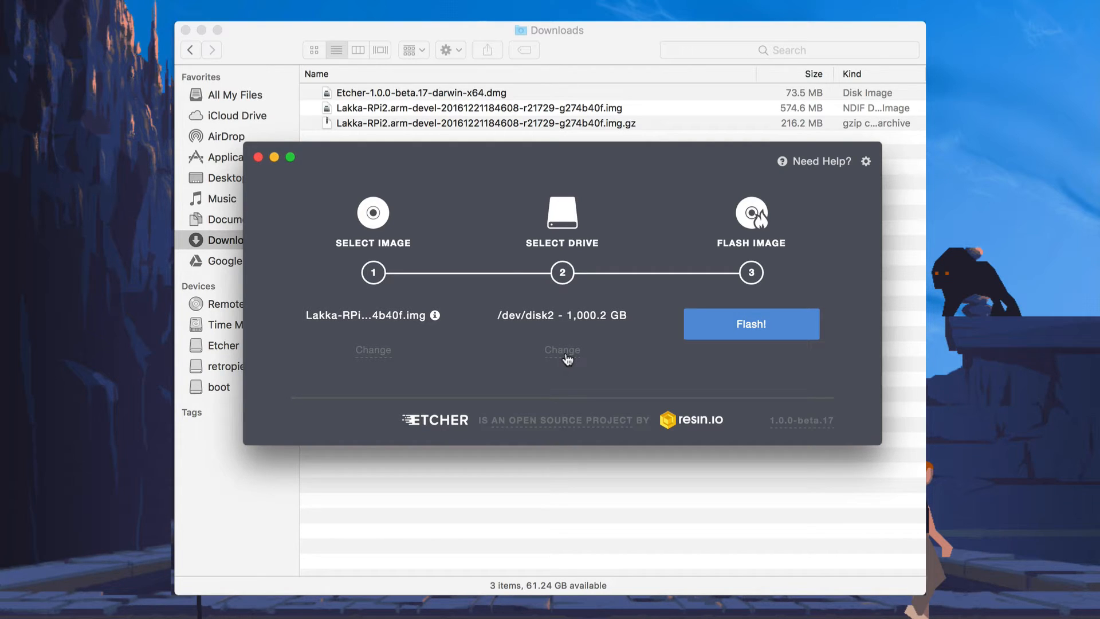
# Target the 16 GB storage device and flash the Lakka image onto it
pyautogui.click(562, 350)
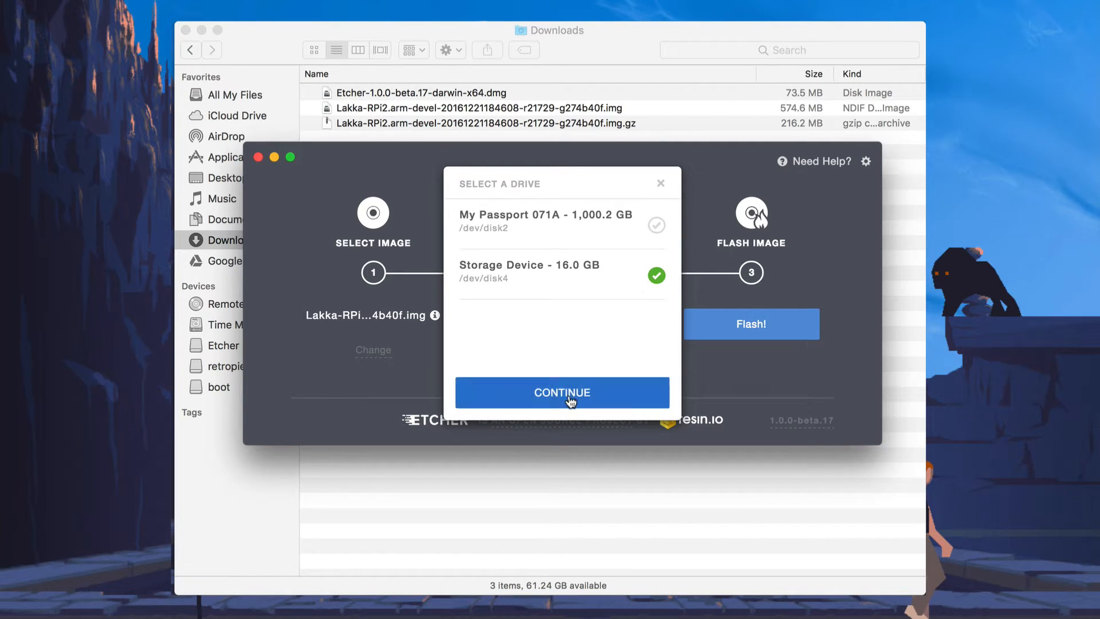
pyautogui.click(561, 392)
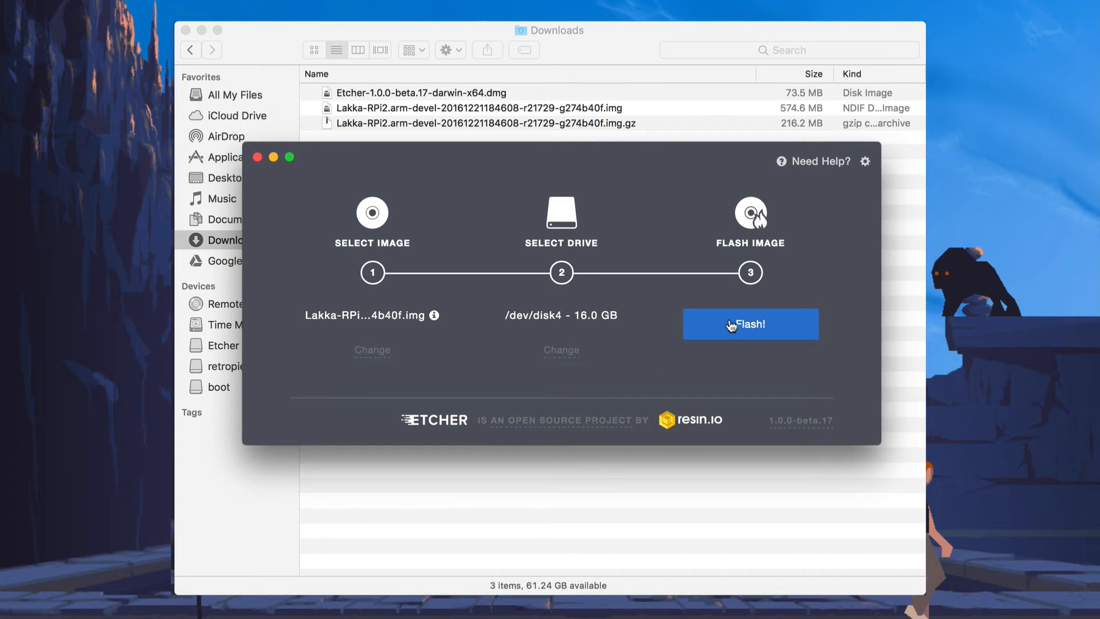
pyautogui.click(750, 323)
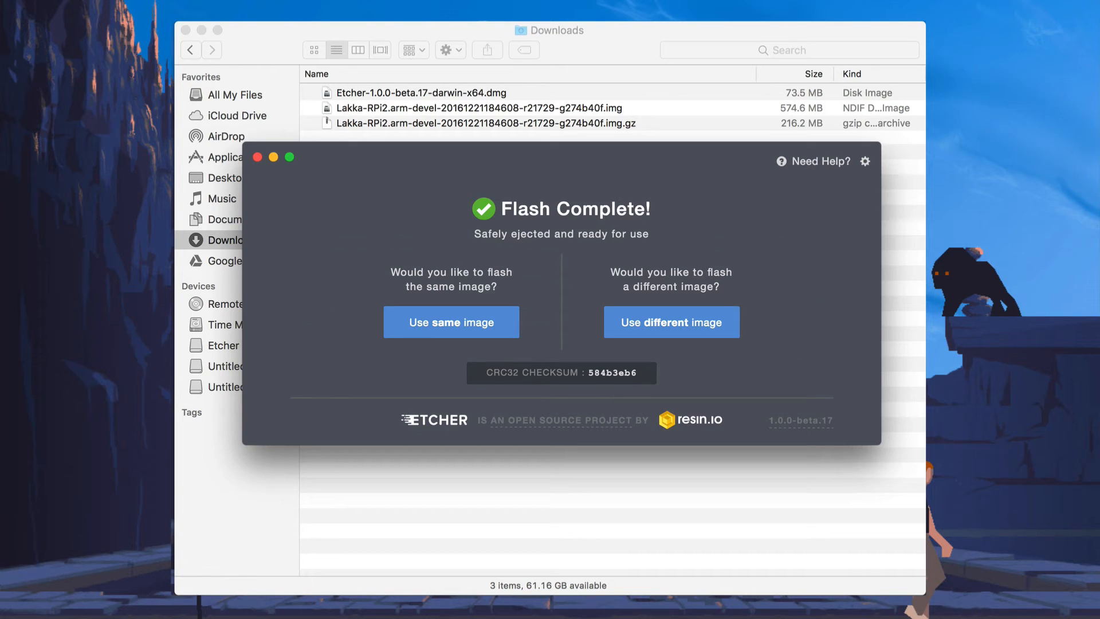
pyautogui.moveTo(782, 247)
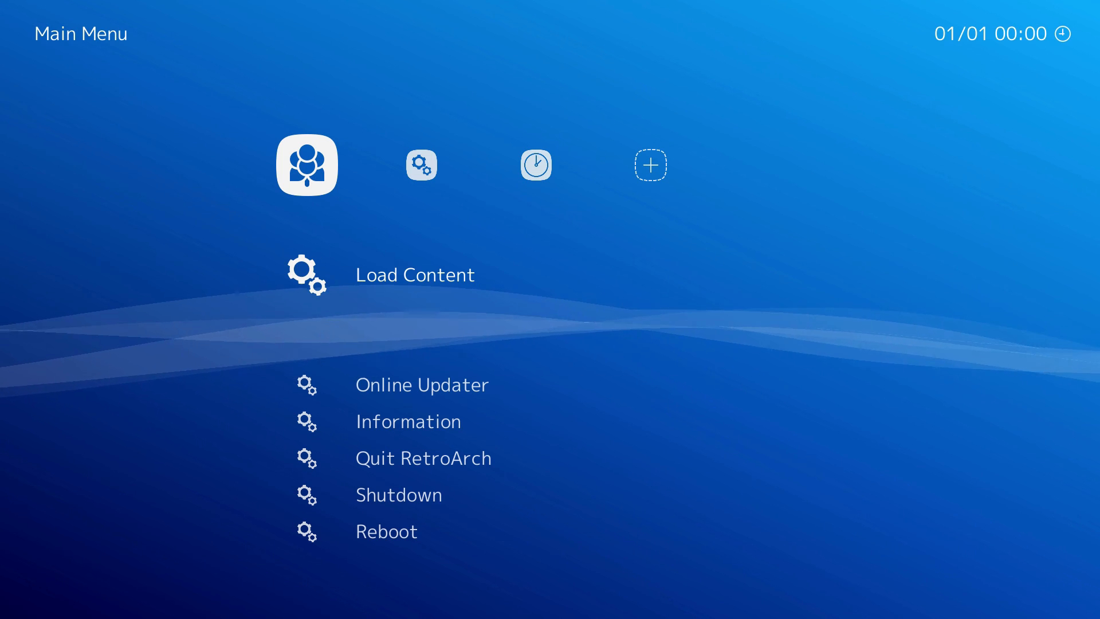
# Move down Lakka's main menu to the Quit RetroArch entry
pyautogui.scroll(-3)
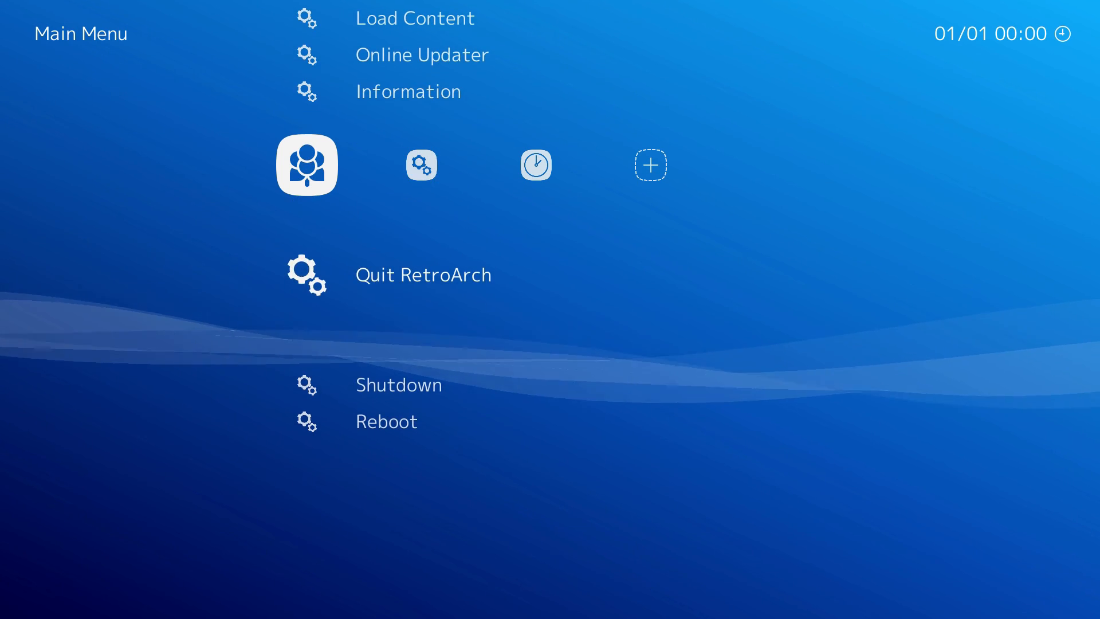